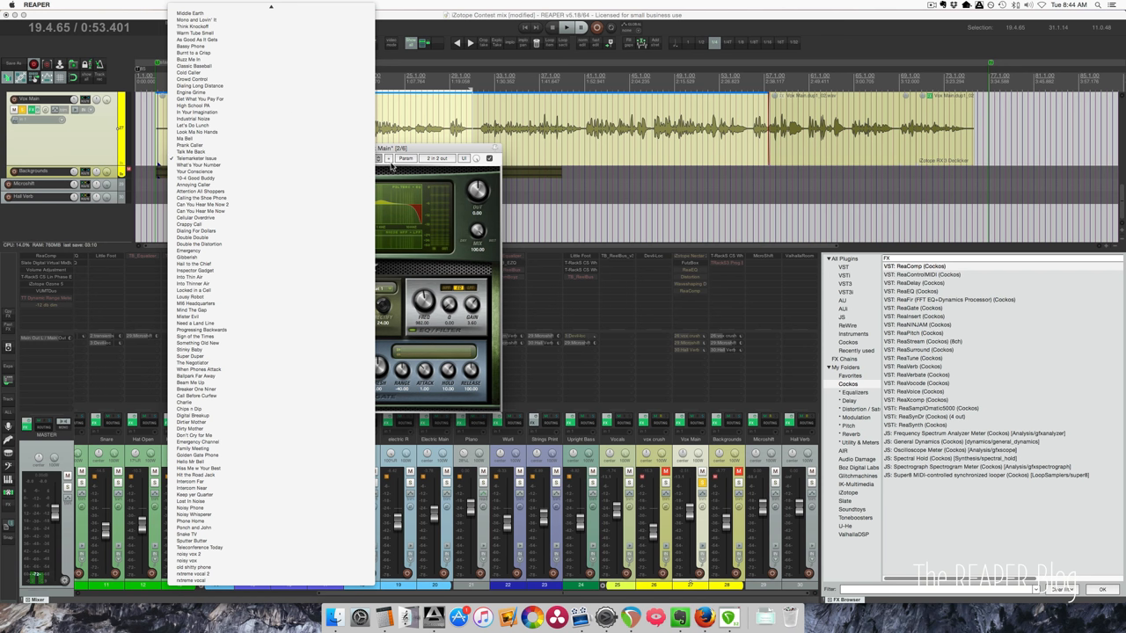
Step: Choose a telephone-style preset from FutzBox's preset list
{"action": "left_click", "coordinate": [194, 158]}
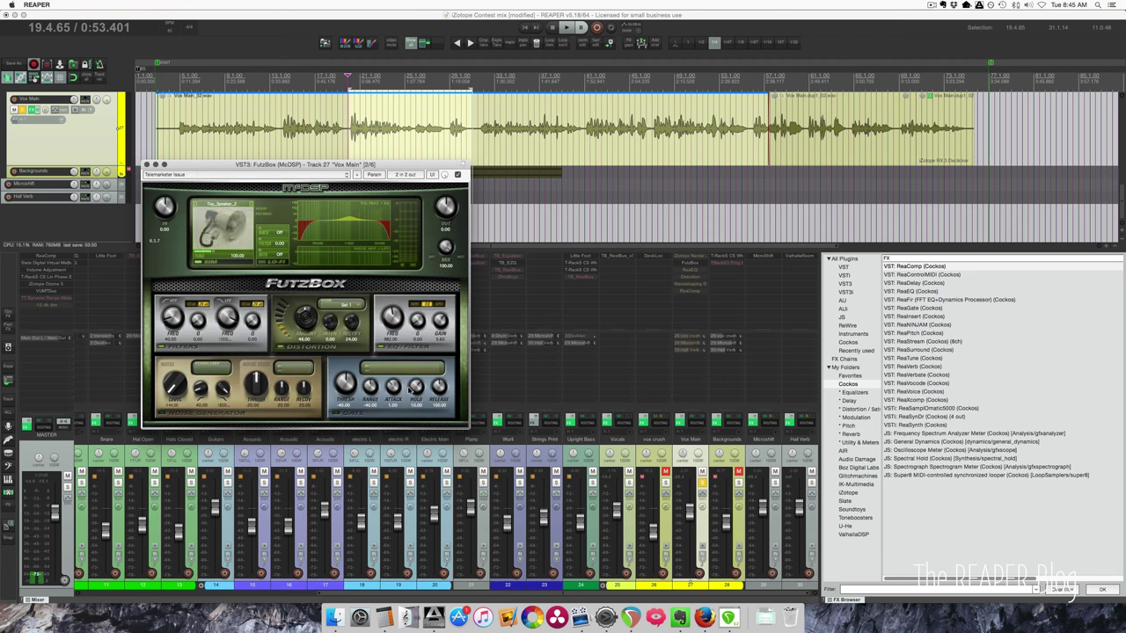
Step: Tweak a FutzBox tone knob and the device model selector while the vocal plays
{"action": "left_click_drag", "start_coordinate": [307, 165], "coordinate": [299, 174]}
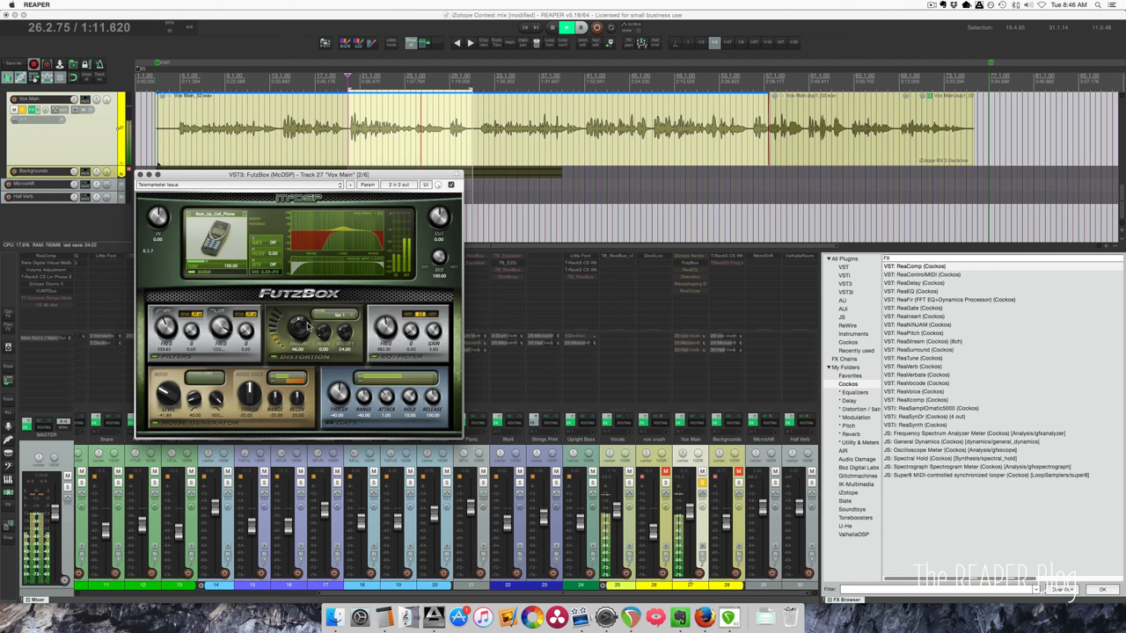
{"action": "left_click", "coordinate": [342, 315]}
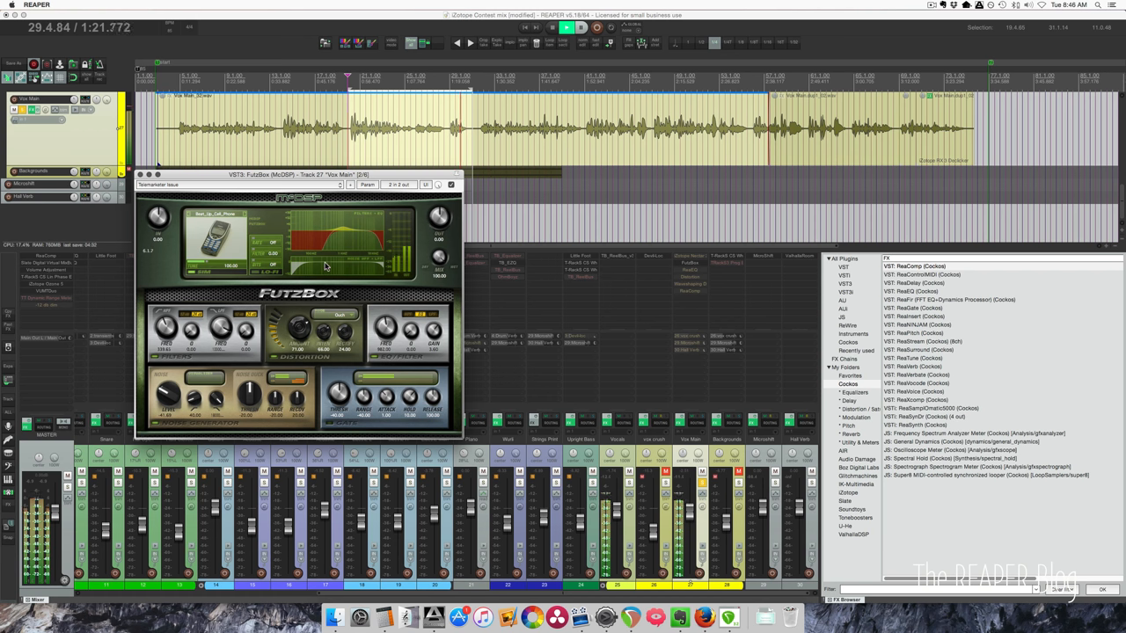
{"action": "left_click", "coordinate": [436, 187]}
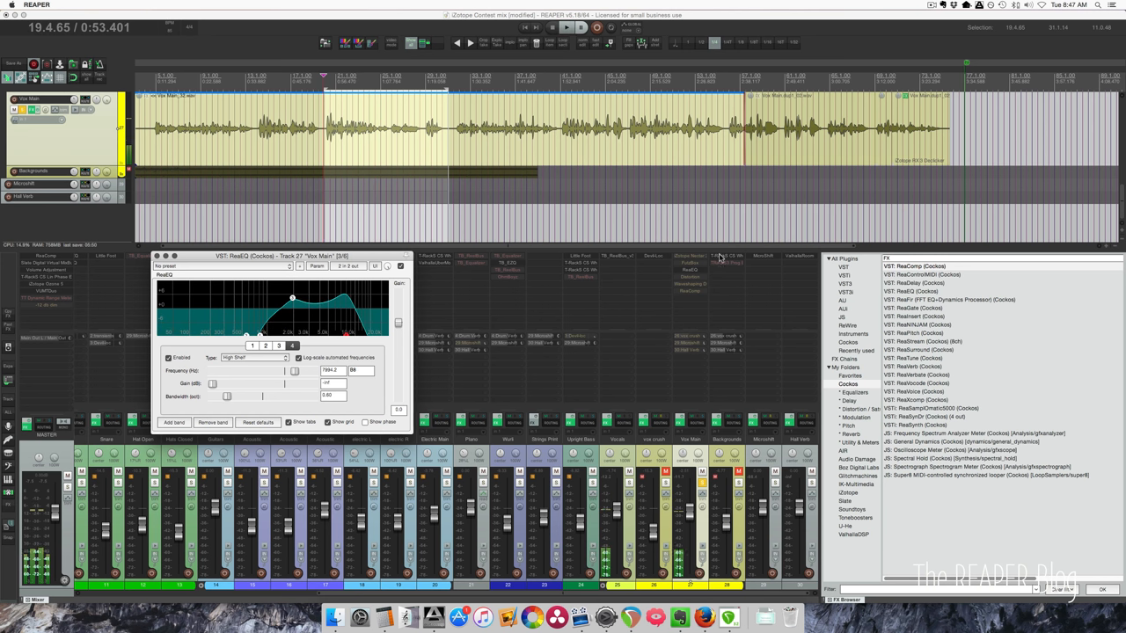
{"action": "mouse_move", "coordinate": [700, 279]}
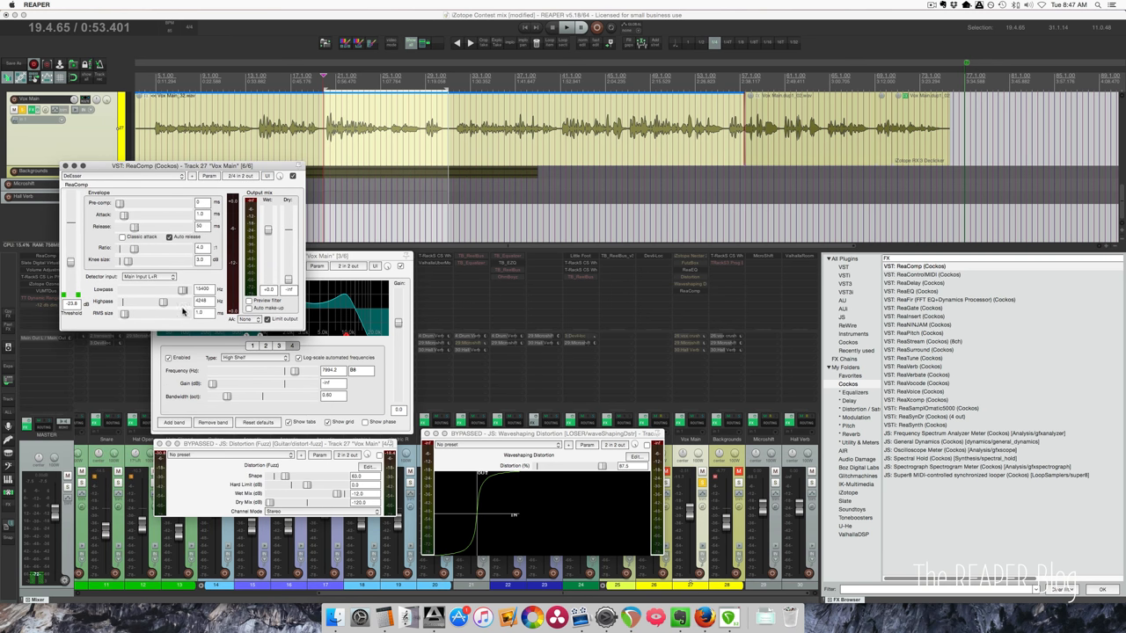
{"action": "mouse_move", "coordinate": [165, 302]}
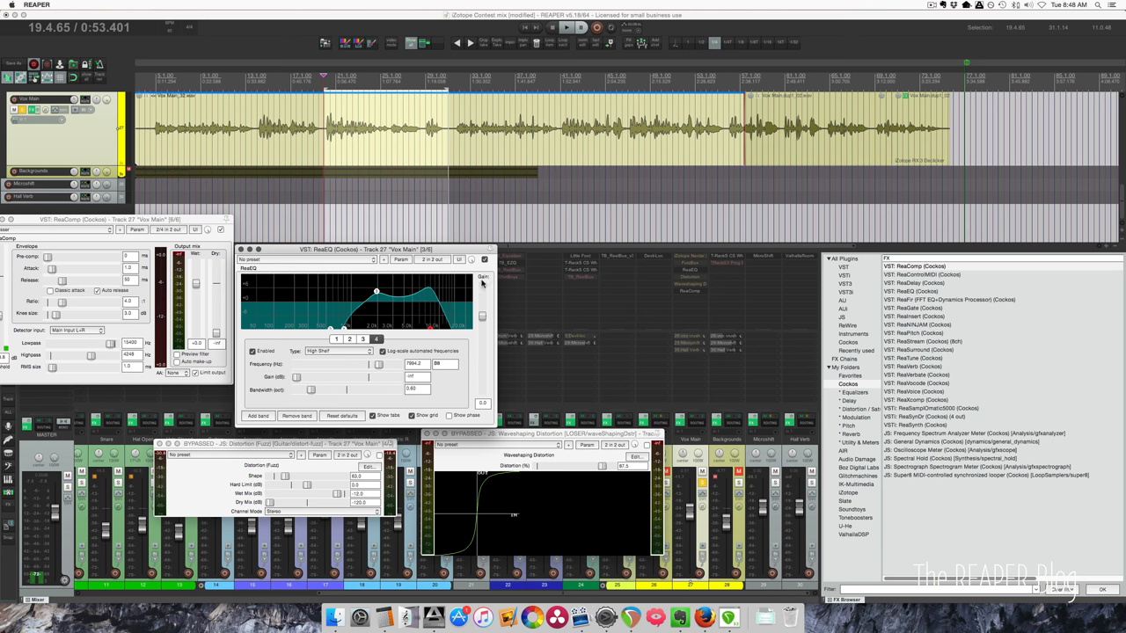
{"action": "mouse_move", "coordinate": [380, 461]}
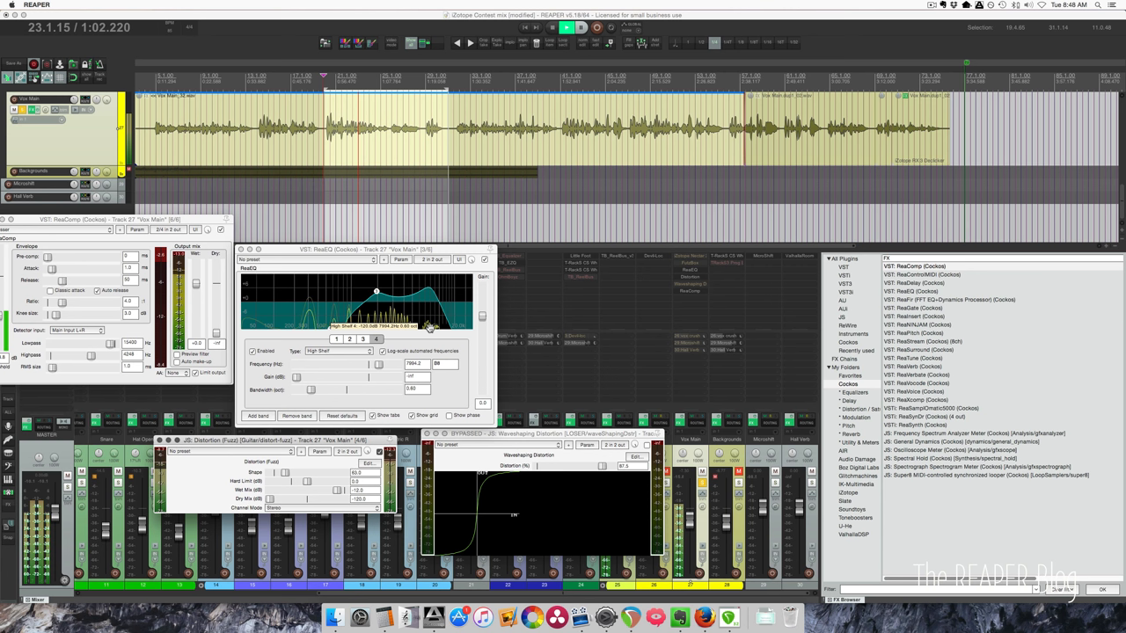
Step: Drag a ReaEQ band node to give the vocal a peaked, band-limited curve
{"action": "left_click_drag", "start_coordinate": [431, 325], "coordinate": [437, 328]}
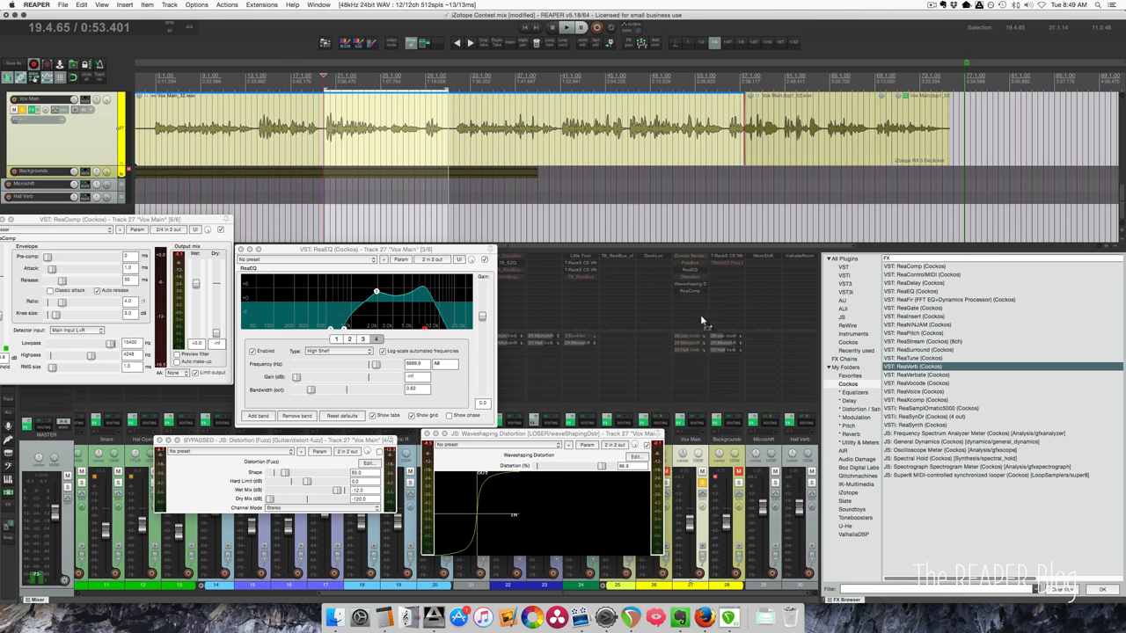
Step: Insert ReaVerb and load an impulse response .wav file into it
{"action": "double_click", "coordinate": [920, 369]}
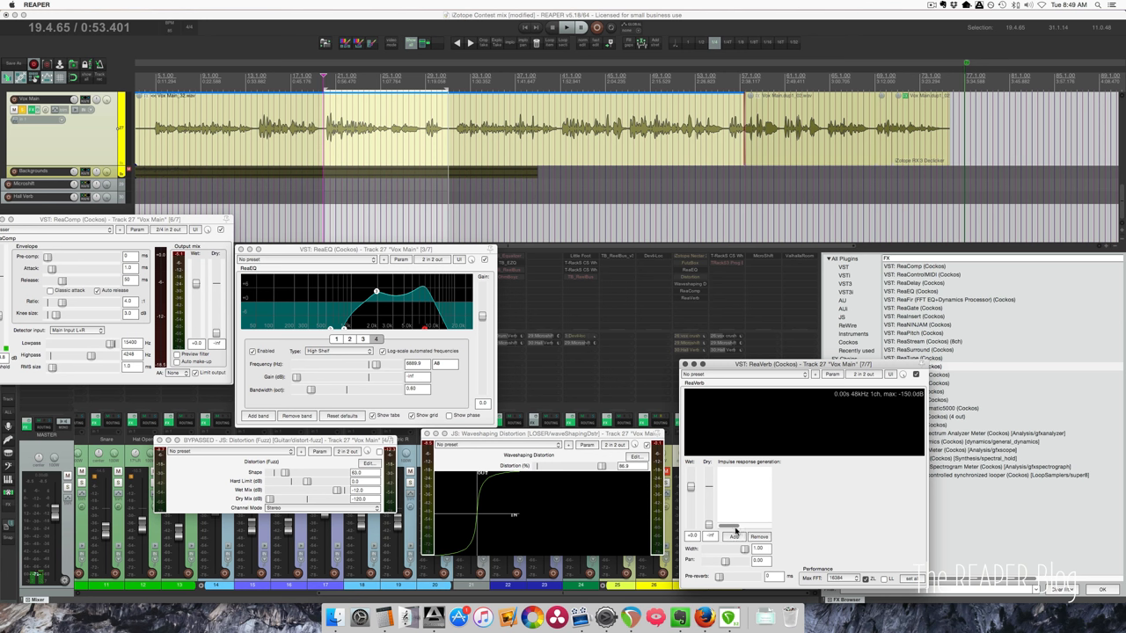
{"action": "left_click", "coordinate": [728, 538]}
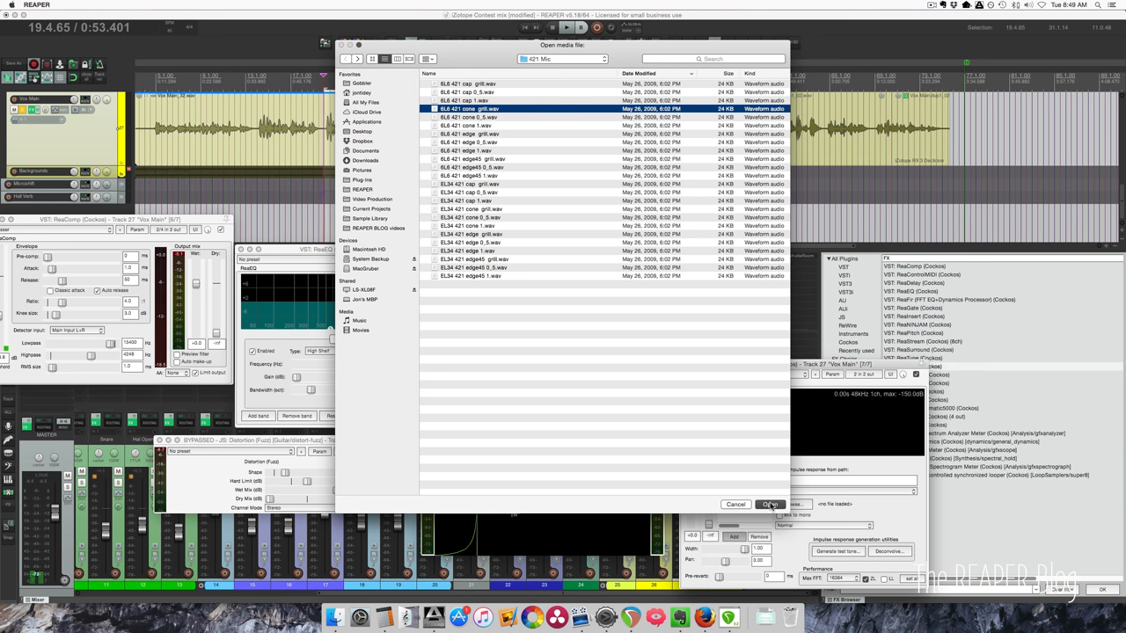
{"action": "left_click", "coordinate": [770, 503]}
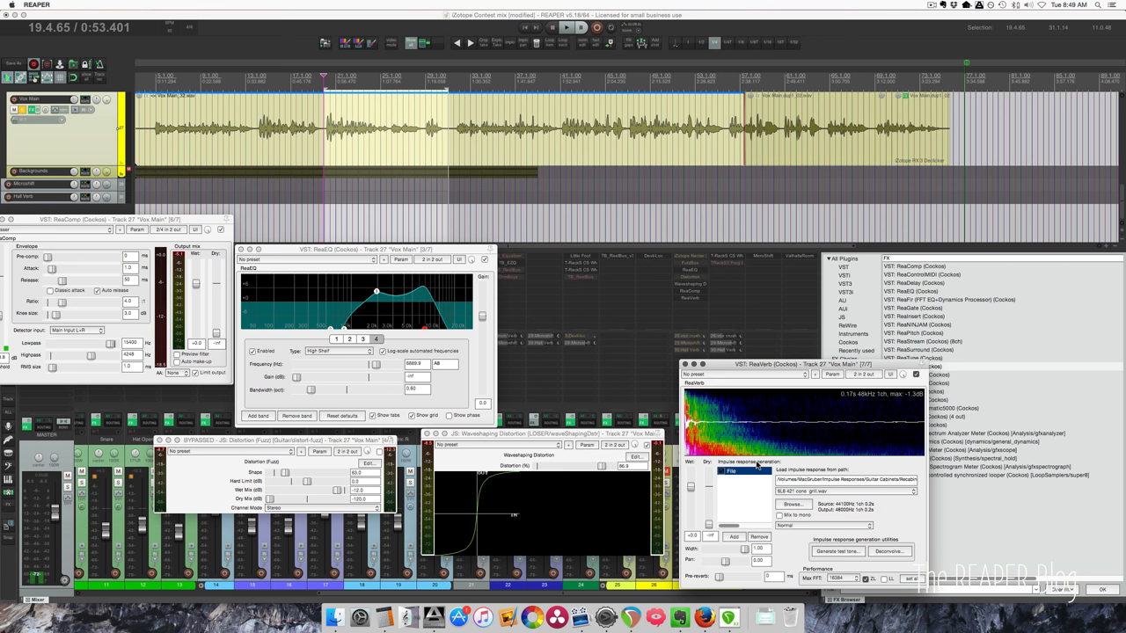
{"action": "left_click", "coordinate": [809, 524]}
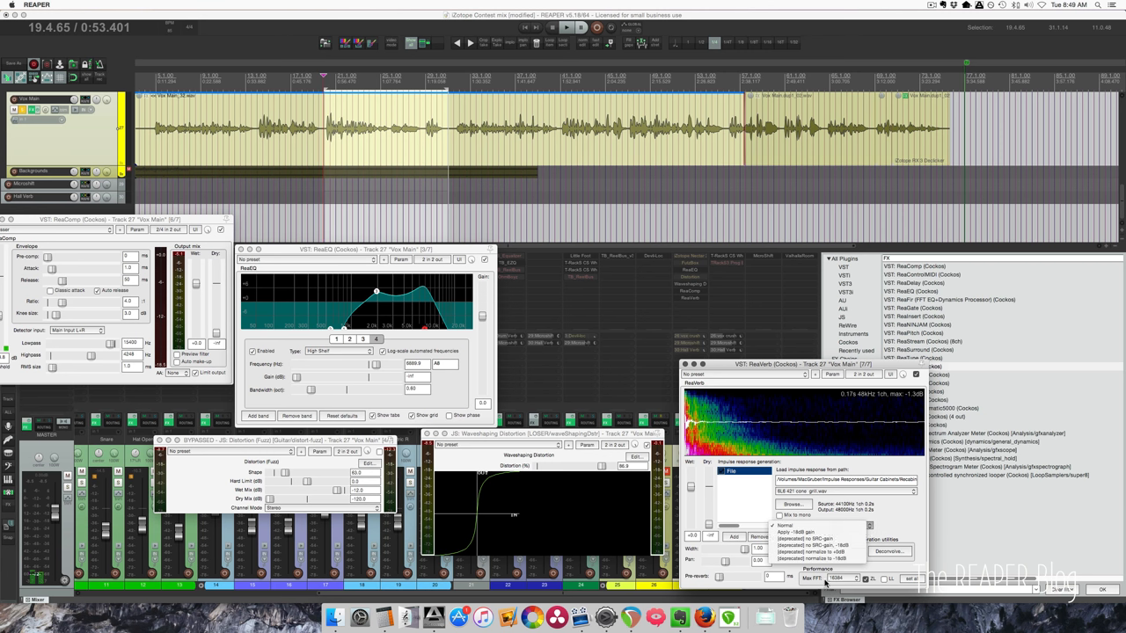